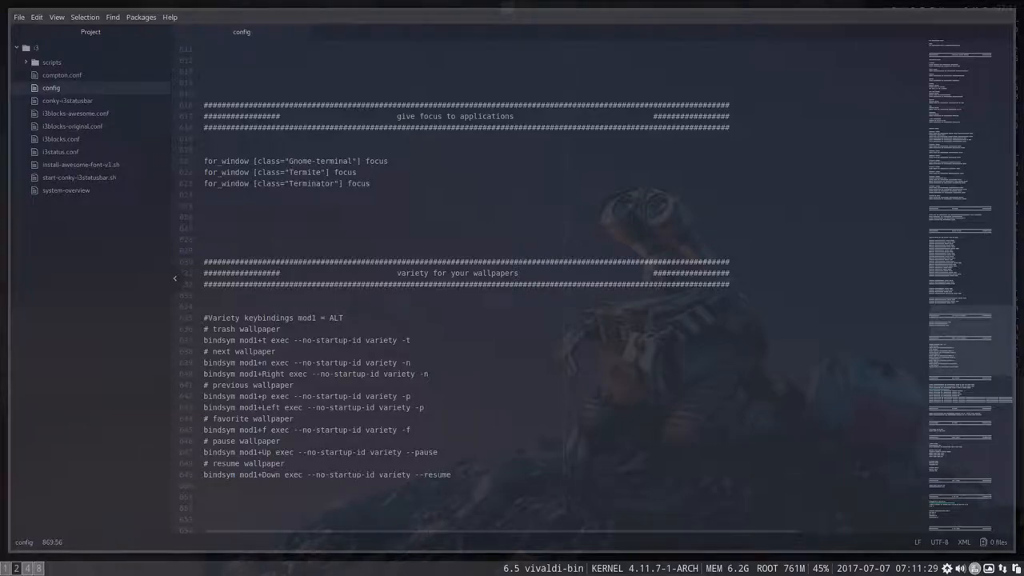
Step: Scroll the i3 config to the xrandr line and the $firstMonitor/$secondMonitor variables
{"action": "scroll", "scroll_direction": "down", "scroll_amount": 3}
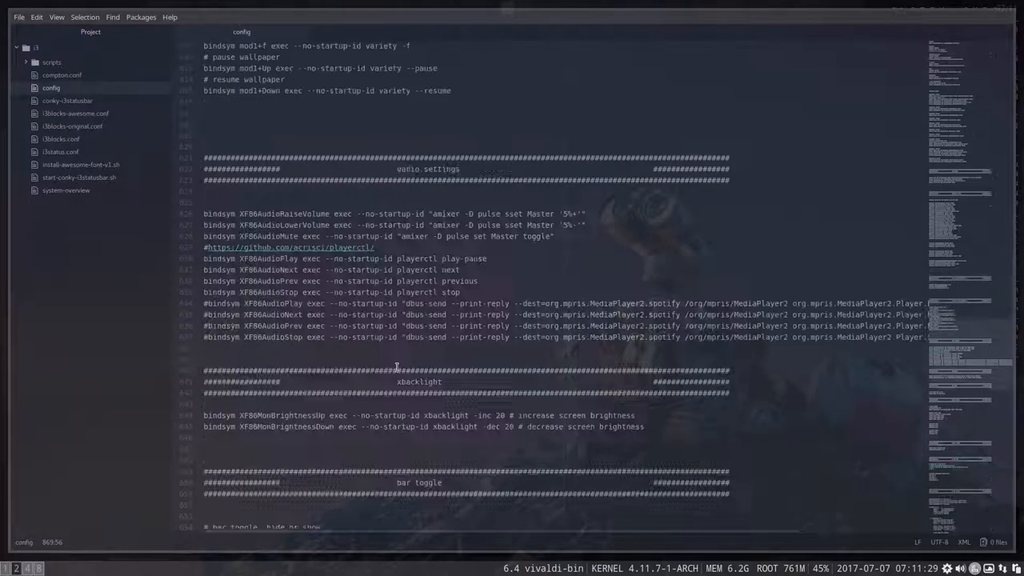
{"action": "scroll", "scroll_direction": "down", "scroll_amount": 3}
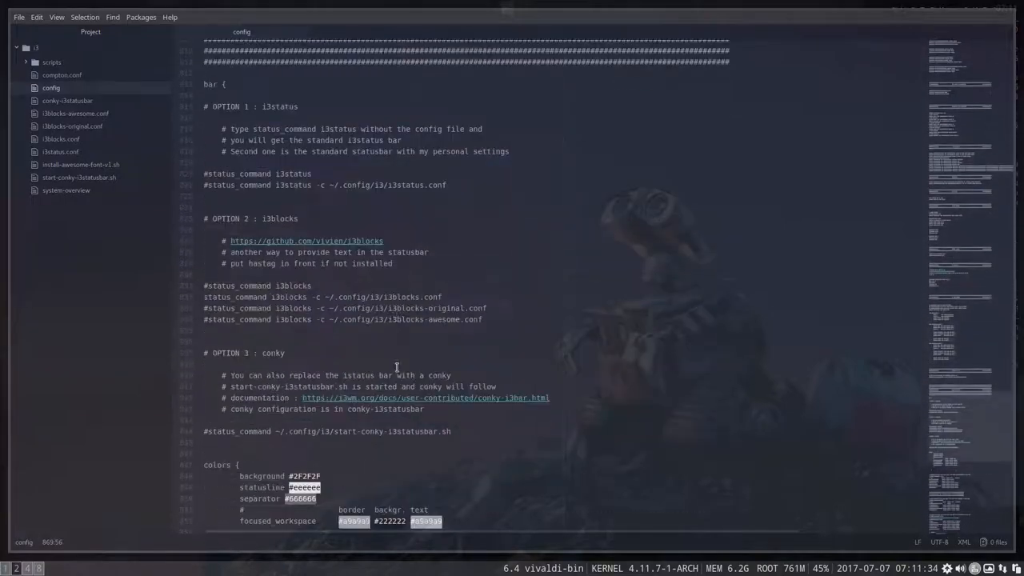
{"action": "scroll", "scroll_direction": "down", "scroll_amount": 3}
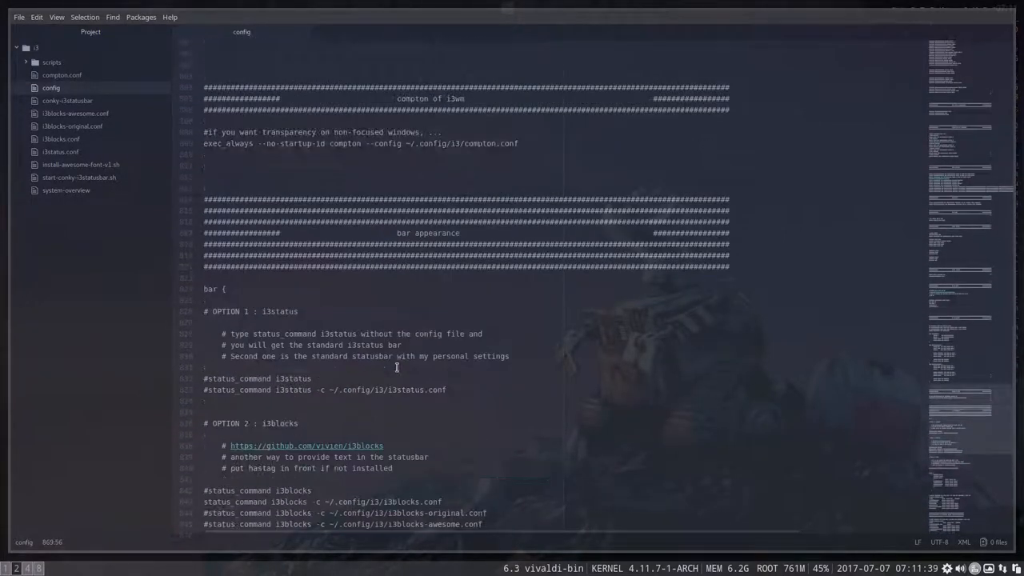
{"action": "scroll", "scroll_direction": "down", "scroll_amount": 3}
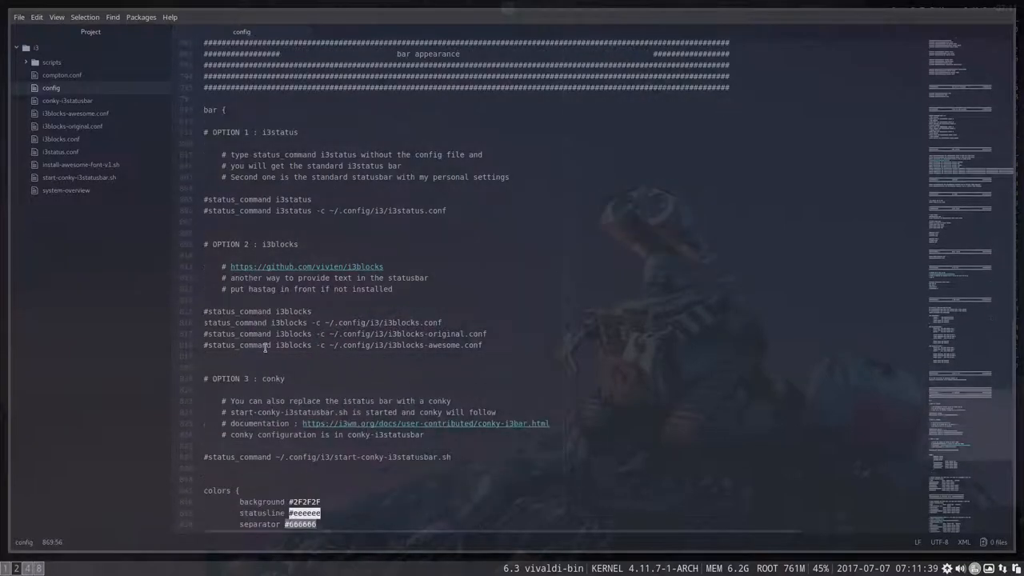
{"action": "scroll", "scroll_direction": "down", "scroll_amount": 3}
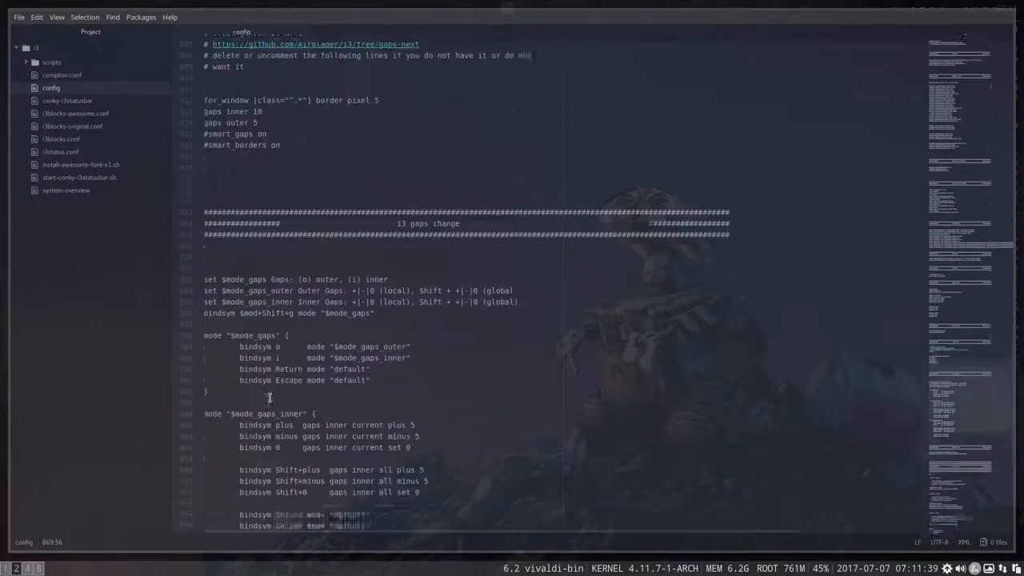
{"action": "scroll", "scroll_direction": "down", "scroll_amount": 3}
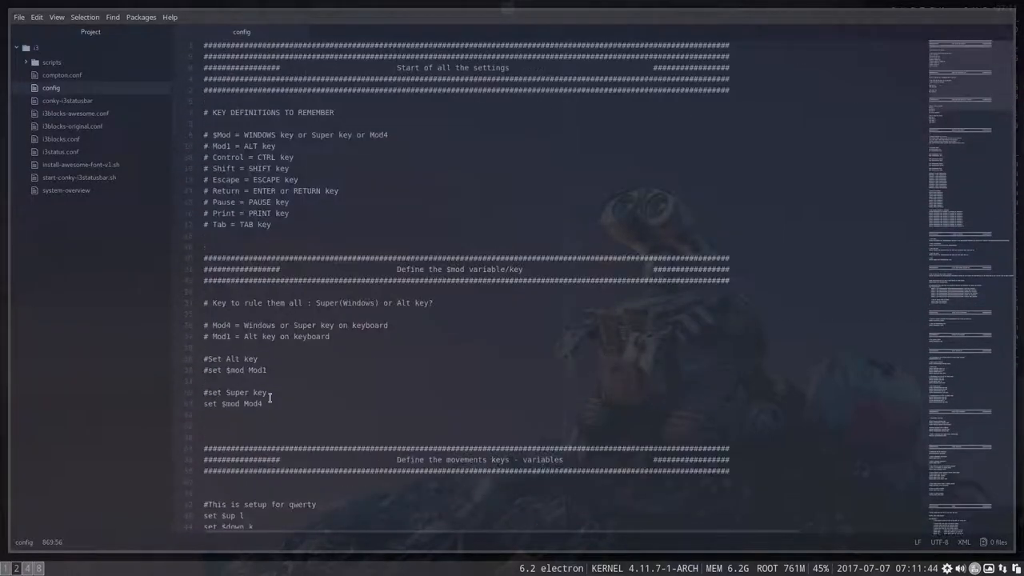
{"action": "scroll", "scroll_direction": "down", "scroll_amount": 3}
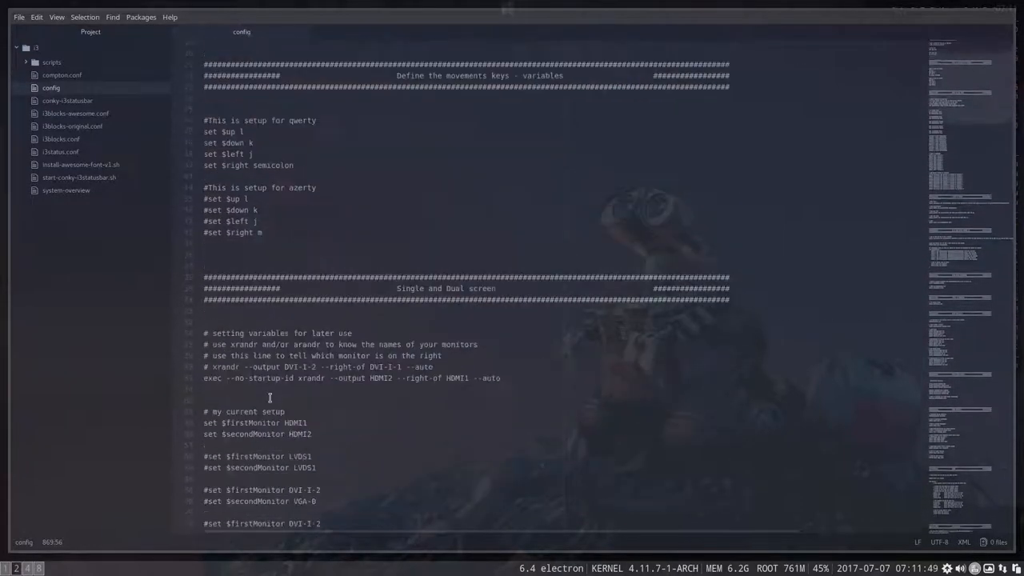
{"action": "scroll", "scroll_direction": "down", "scroll_amount": 3}
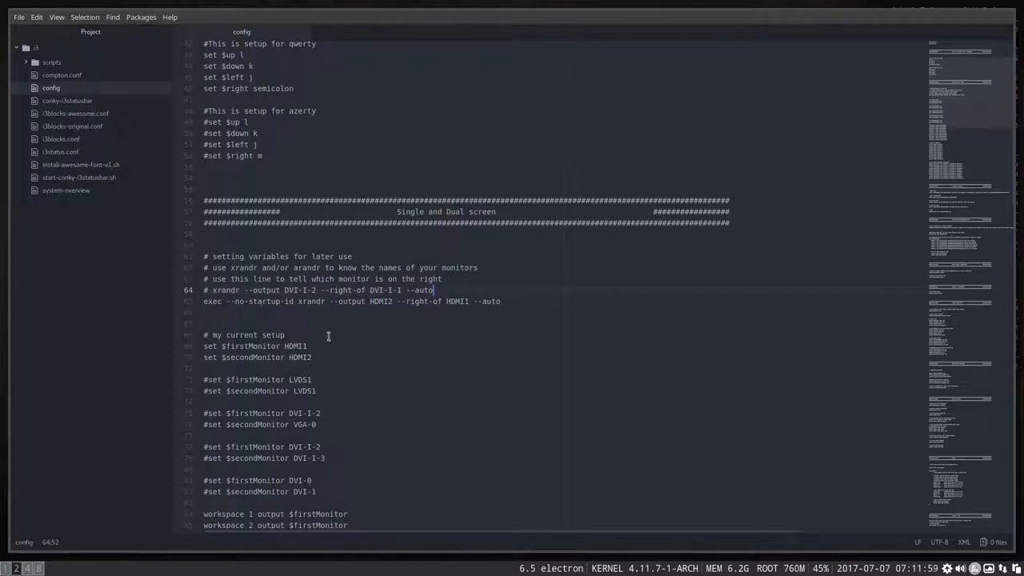
Step: Open a Termite terminal and run xrandr to list the connected outputs
{"action": "key", "text": "Super+Return"}
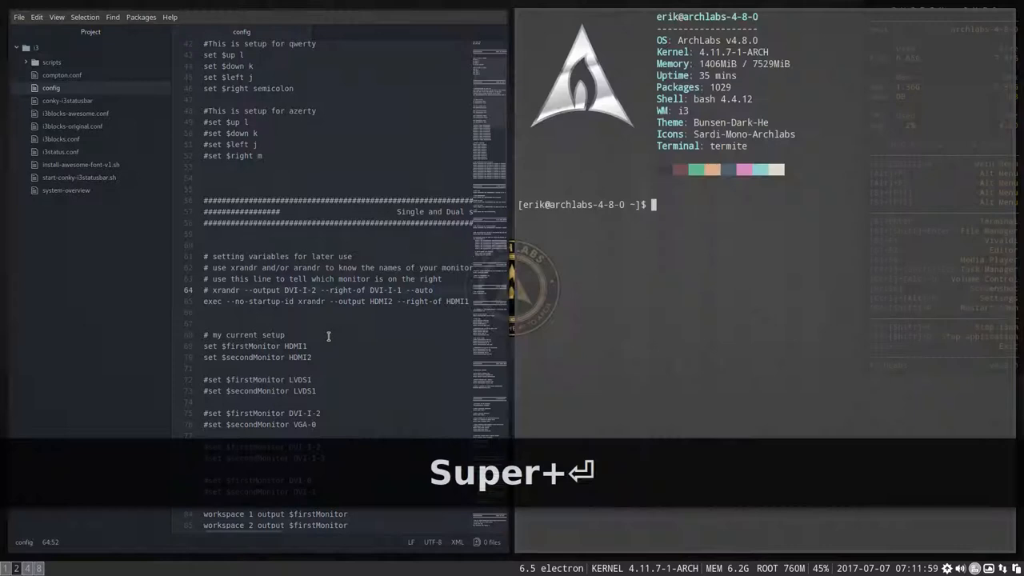
{"action": "type", "text": "xrandr"}
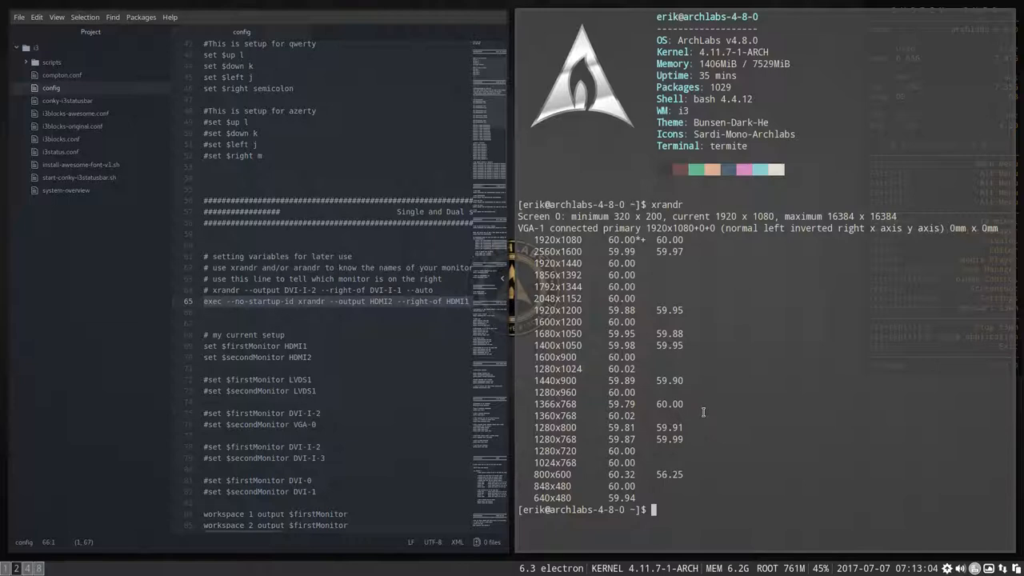
{"action": "mouse_move", "coordinate": [589, 292]}
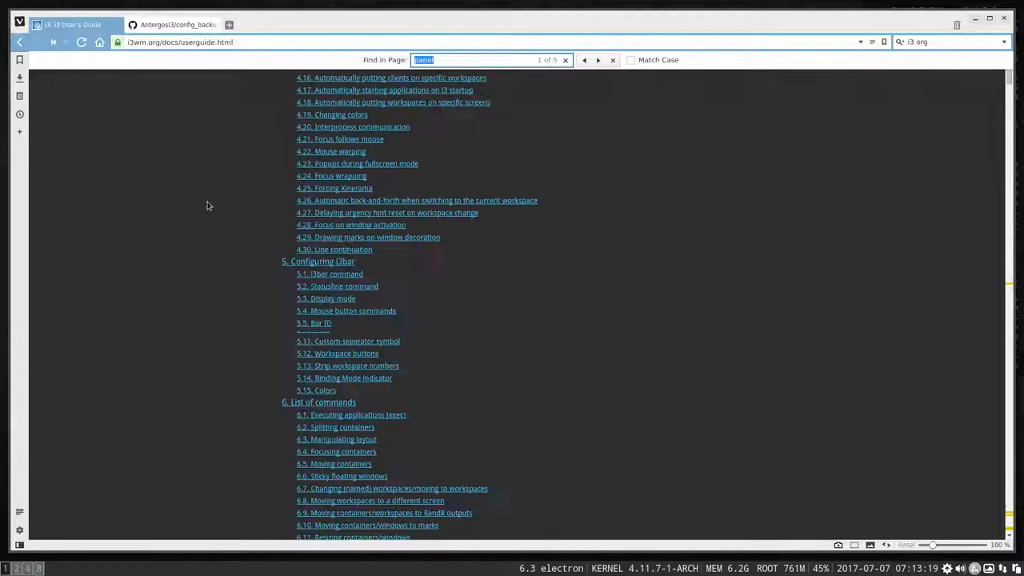
Step: Scroll the i3 User's Guide from the table of contents to section 3.3 Focus parent
{"action": "scroll", "scroll_direction": "up", "scroll_amount": 3}
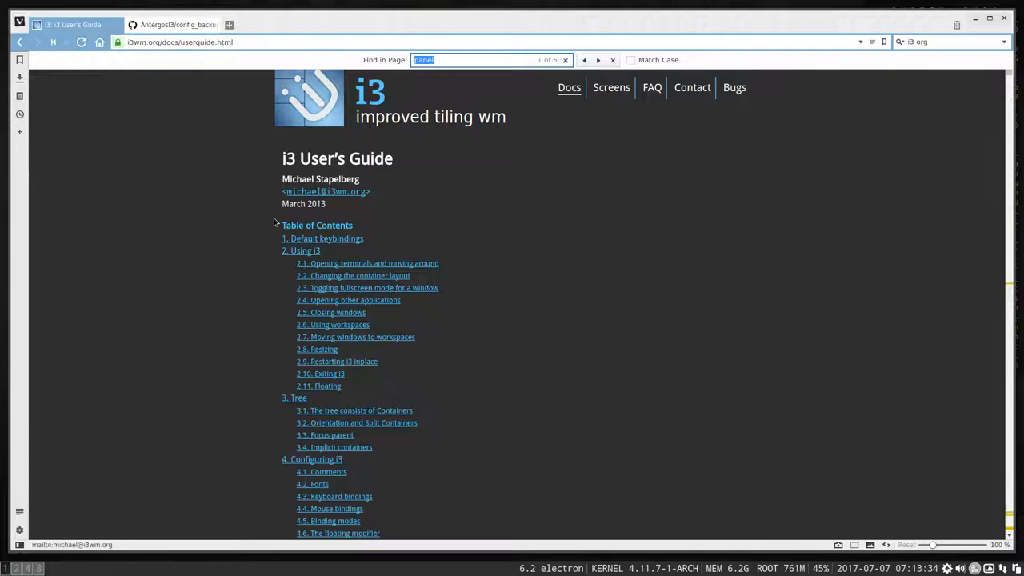
{"action": "scroll", "scroll_direction": "down", "scroll_amount": 3}
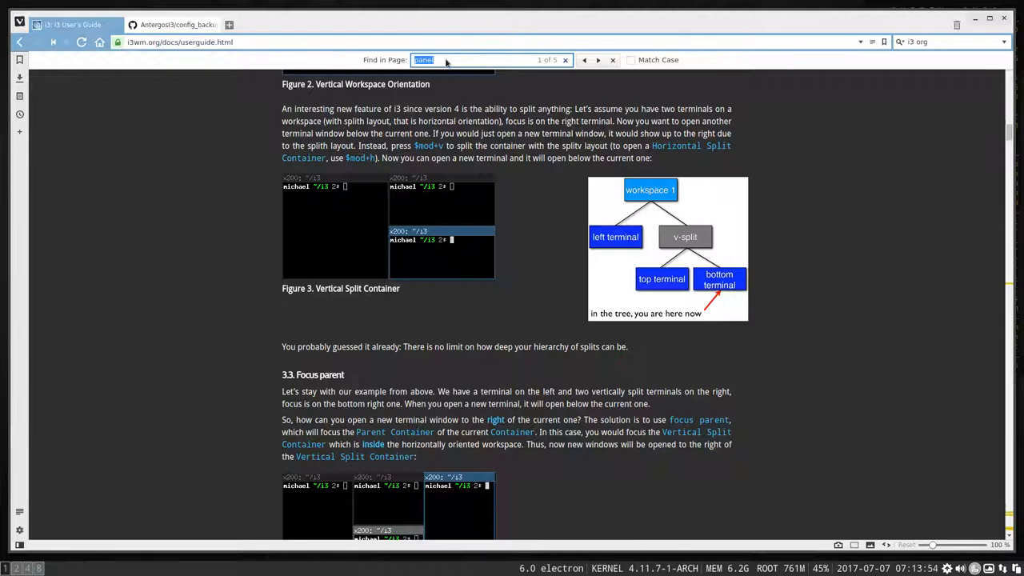
Step: Step through two 'panel' matches, then search 'dual' and reach match 2 of 2
{"action": "left_click", "coordinate": [598, 60]}
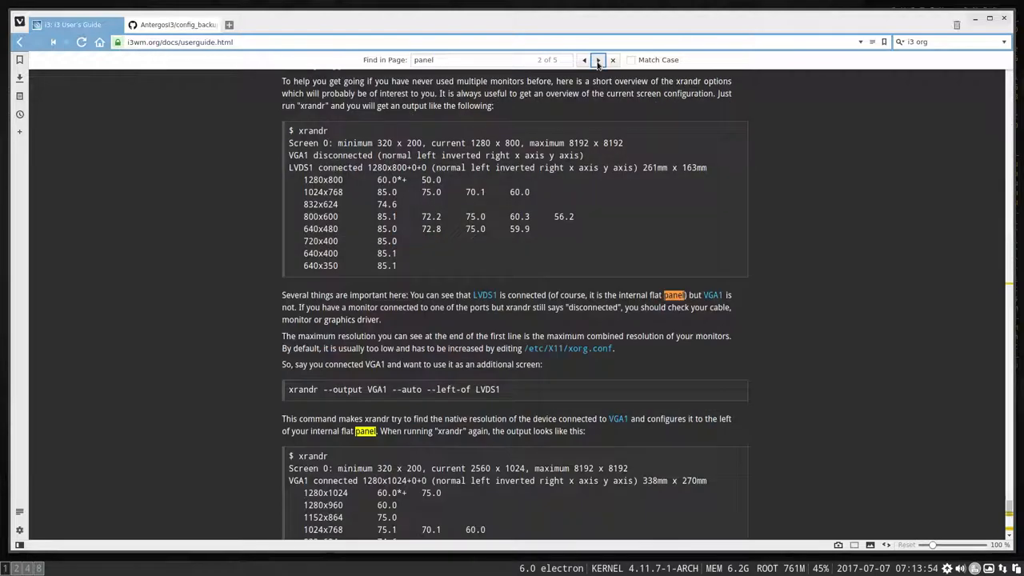
{"action": "left_click", "coordinate": [599, 60]}
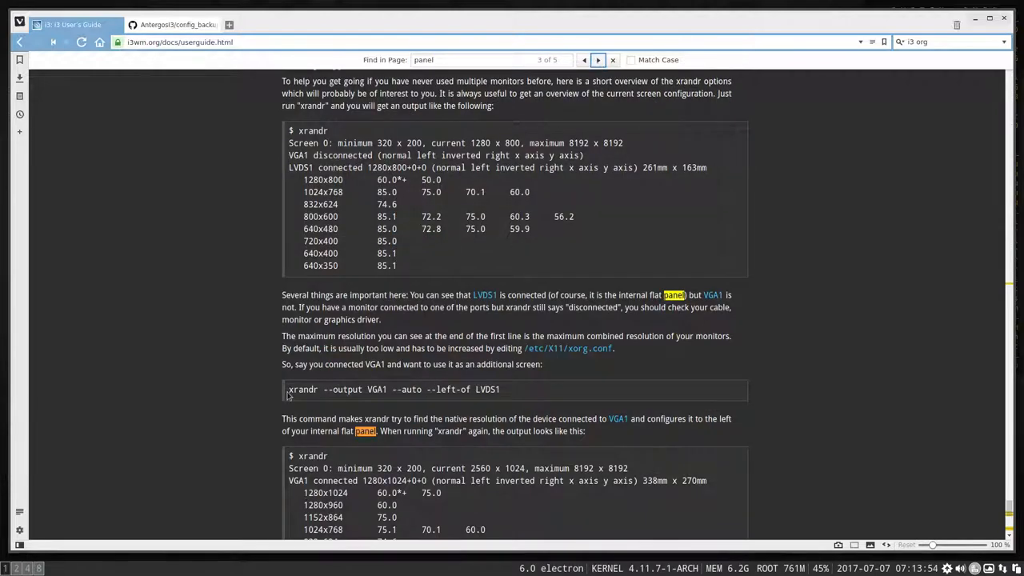
{"action": "triple_click", "coordinate": [392, 390]}
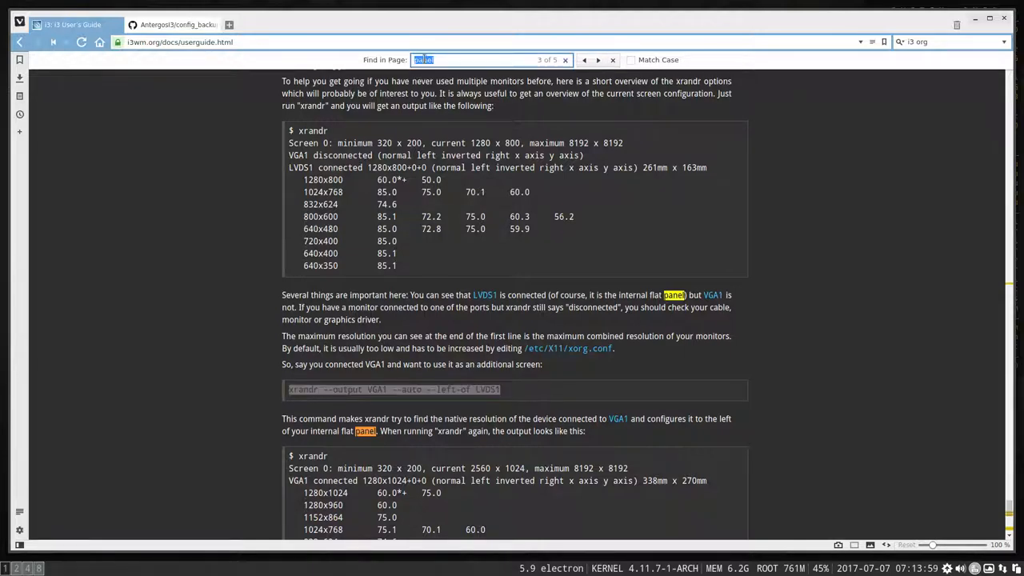
{"action": "type", "text": "dual screen"}
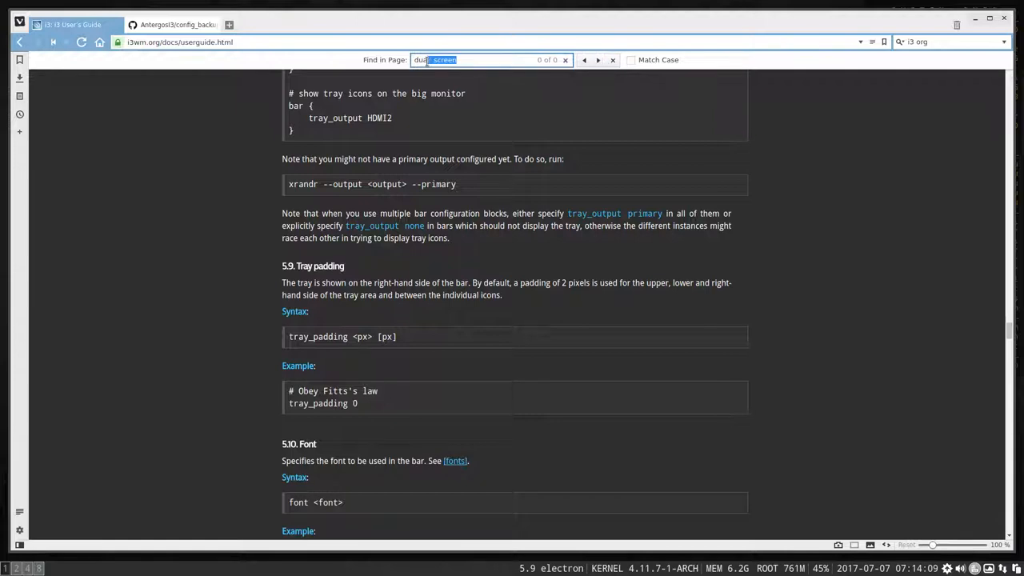
{"action": "type", "text": "dual"}
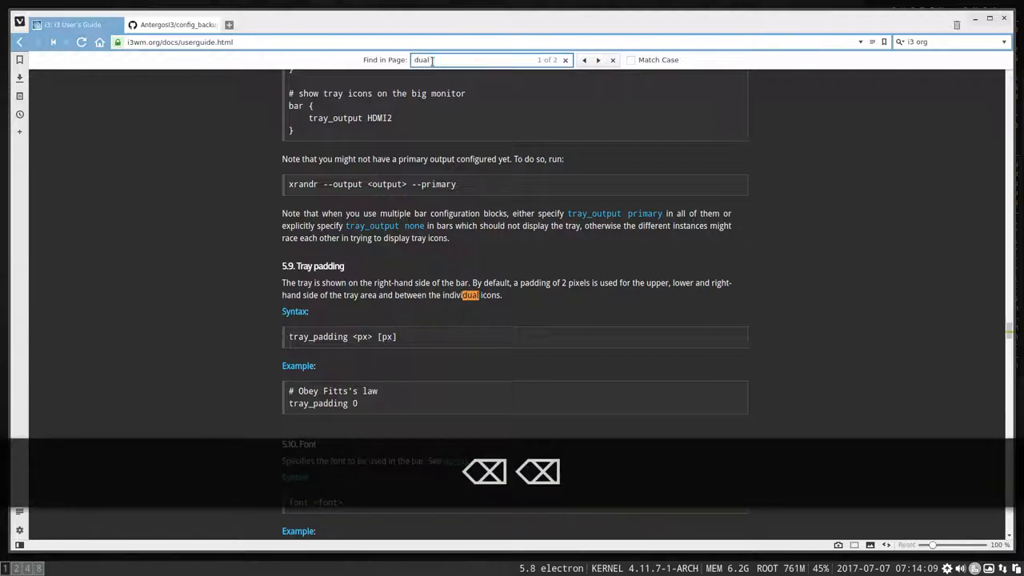
{"action": "left_click", "coordinate": [598, 59]}
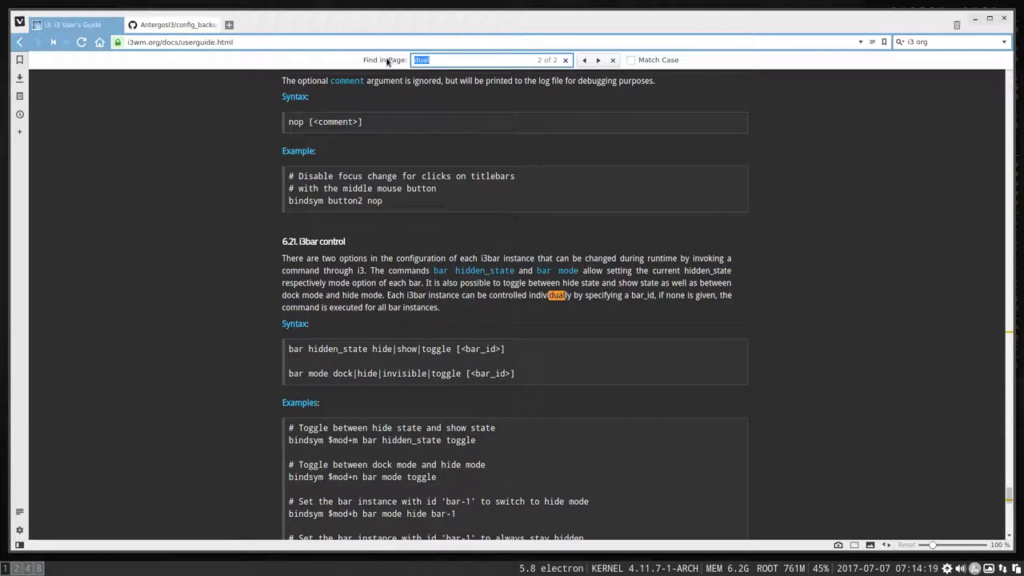
Step: Search 'screens' to reach section 7 Multiple monitors and scroll through to the presentations part
{"action": "type", "text": "screens"}
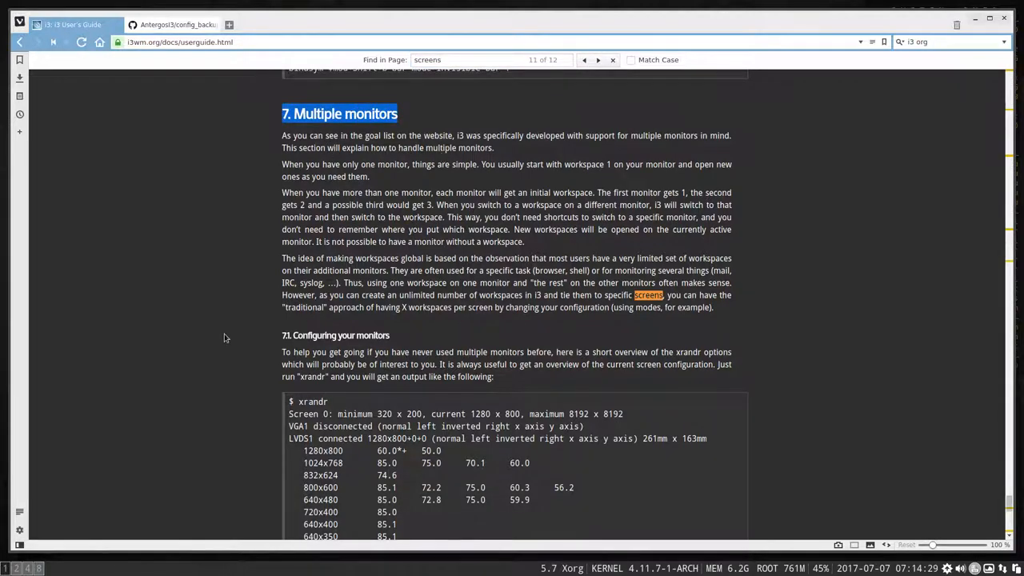
{"action": "scroll", "scroll_direction": "down", "scroll_amount": 3}
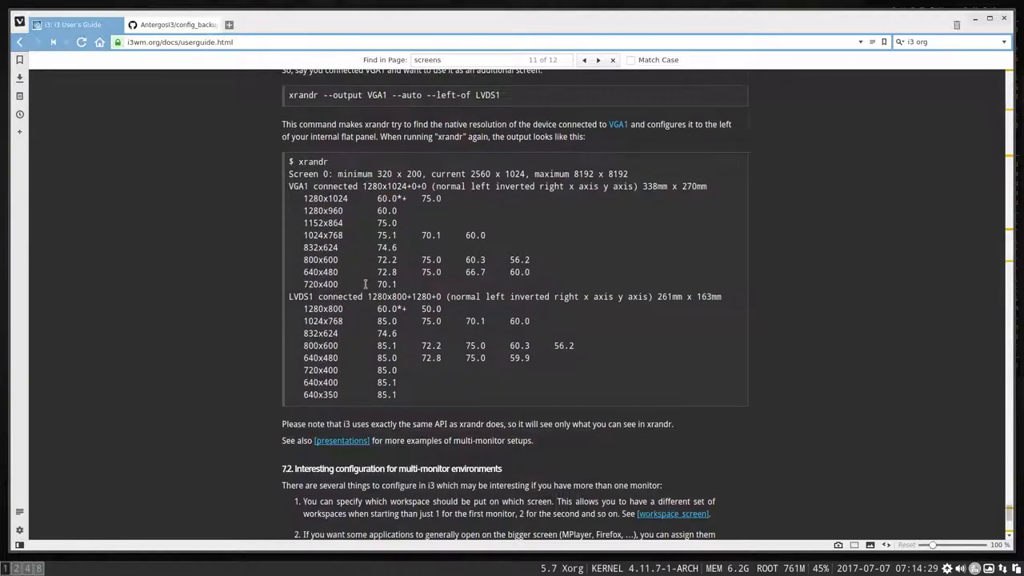
{"action": "scroll", "scroll_direction": "down", "scroll_amount": 3}
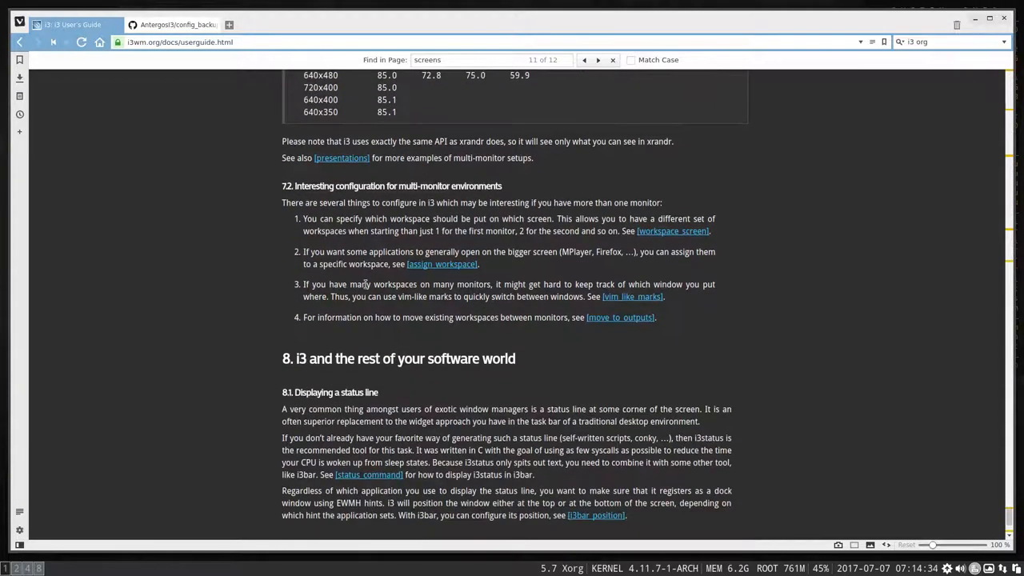
{"action": "scroll", "scroll_direction": "down", "scroll_amount": 3}
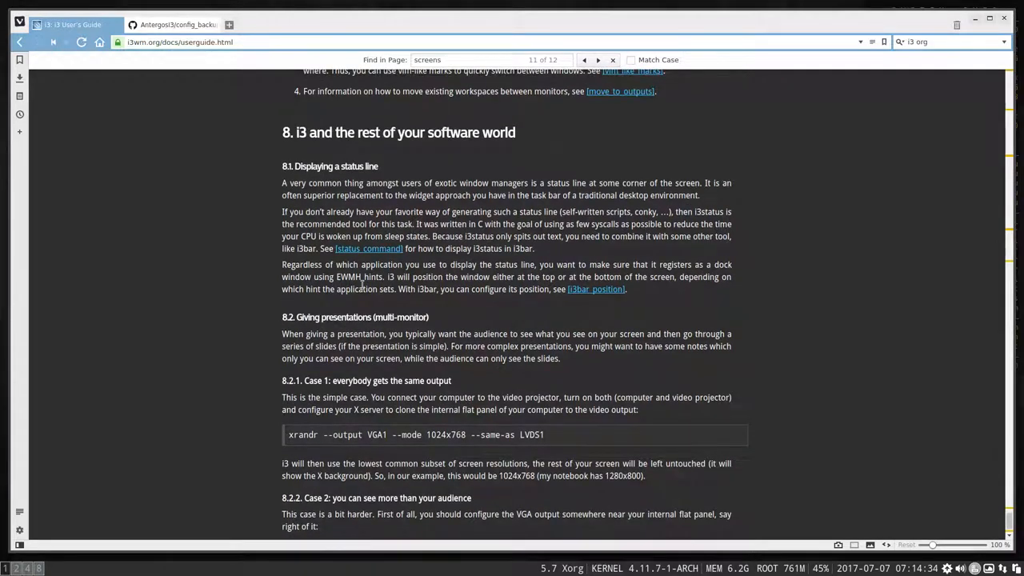
{"action": "scroll", "scroll_direction": "down", "scroll_amount": 3}
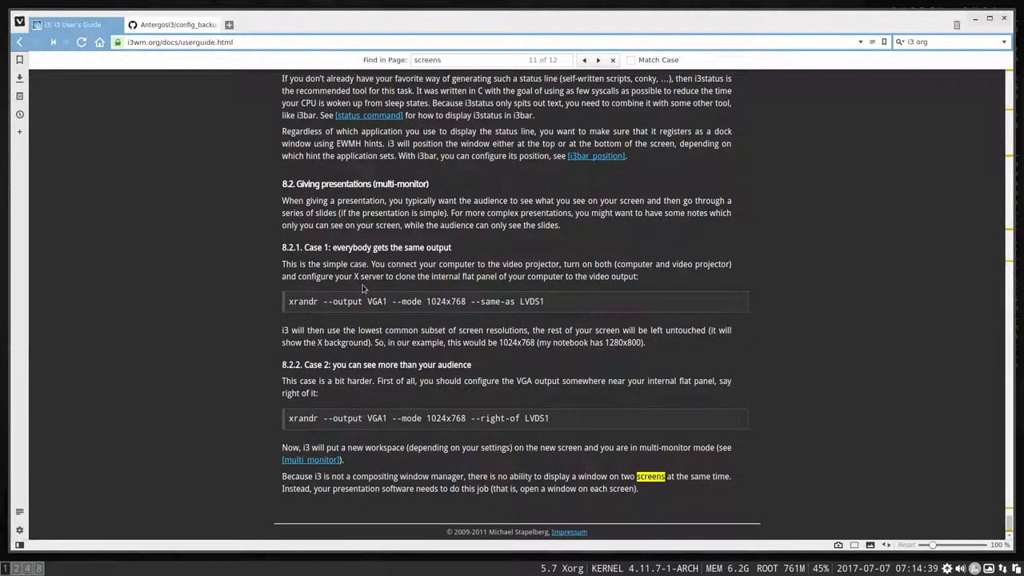